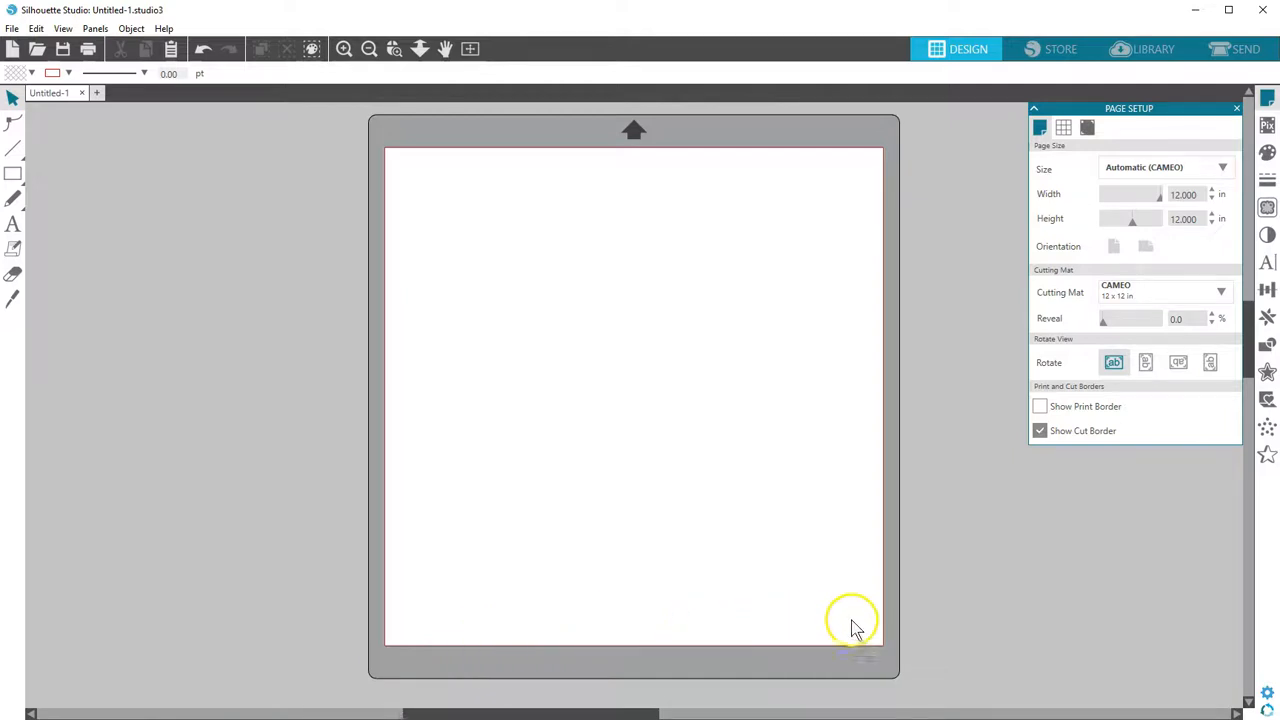
pyautogui.moveTo(884, 212)
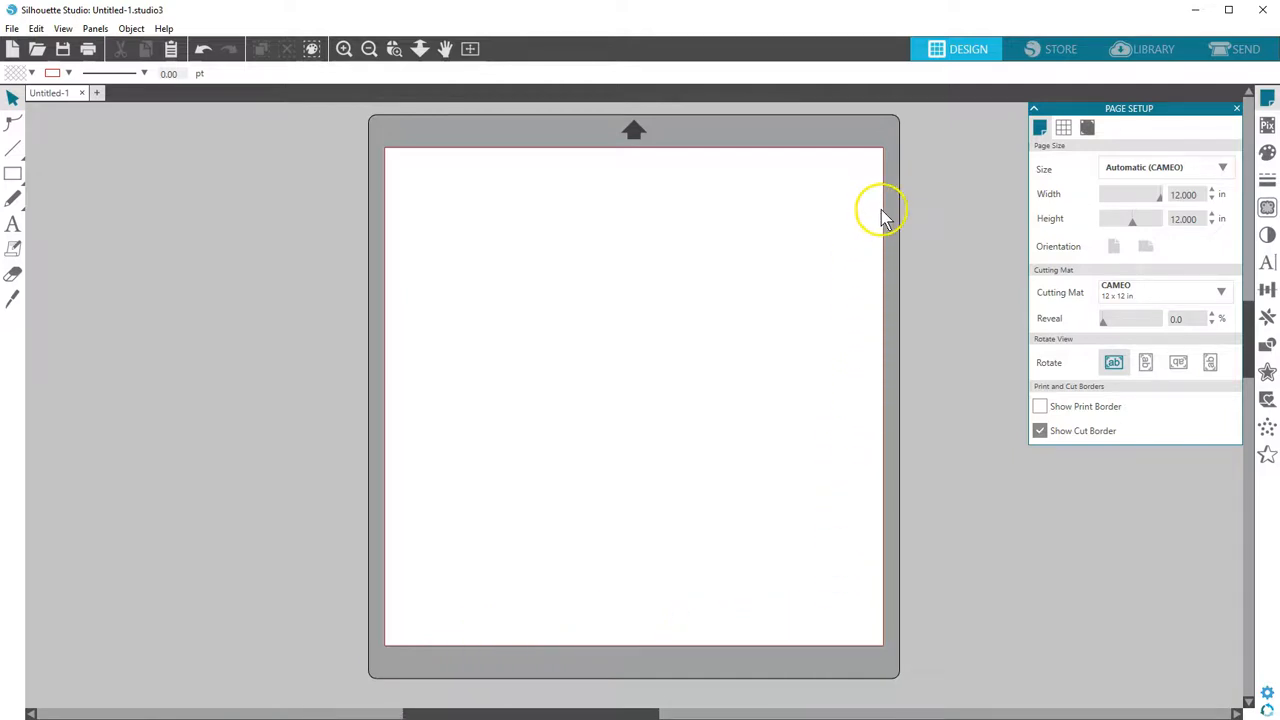
pyautogui.moveTo(976, 192)
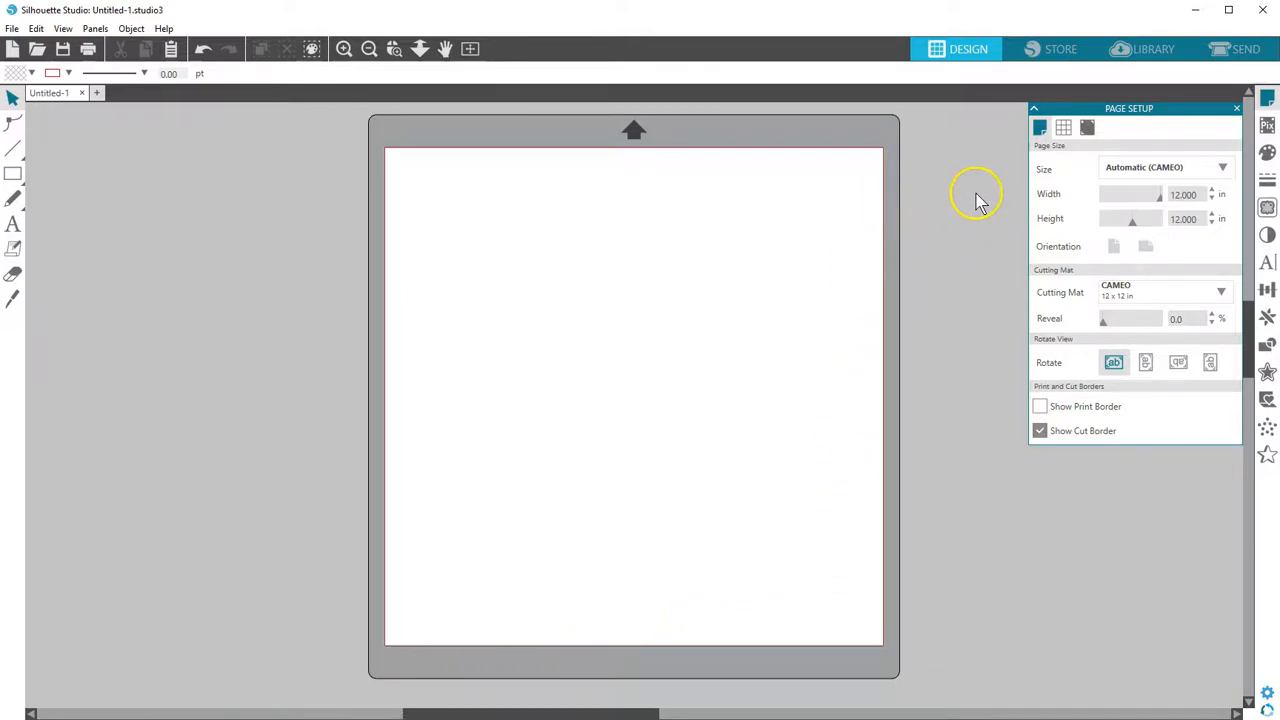
pyautogui.moveTo(980, 204)
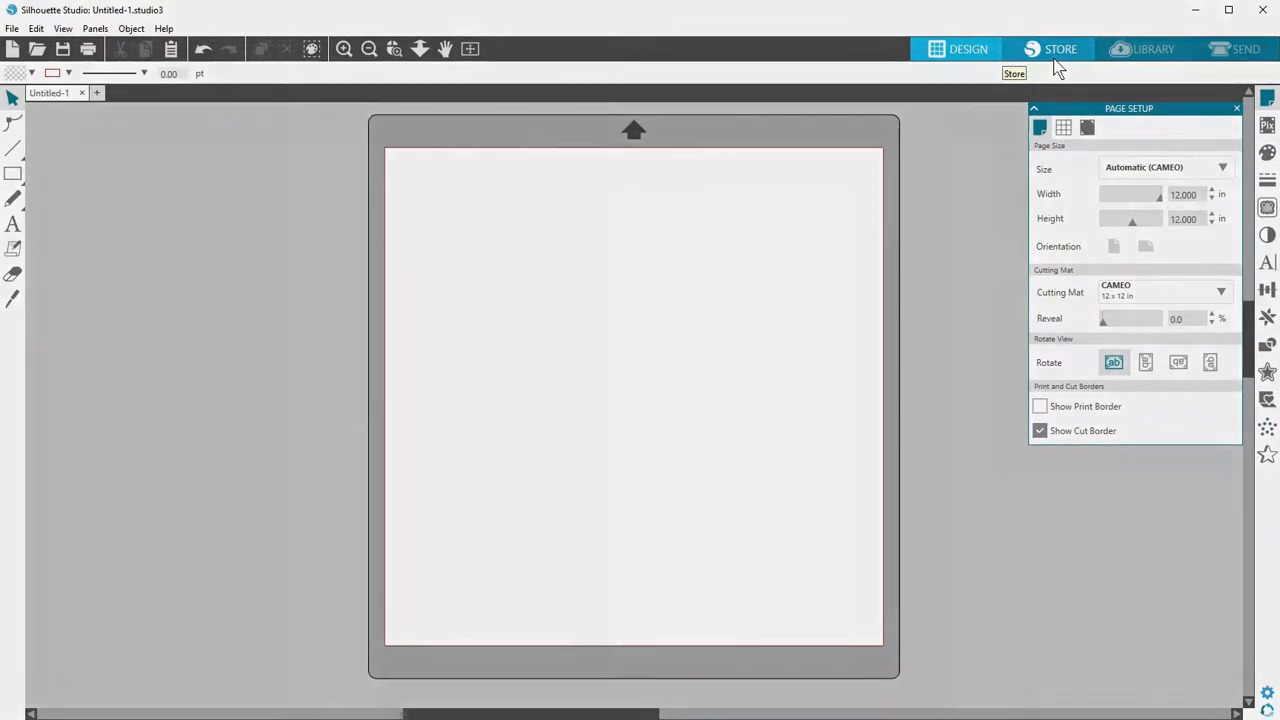
# Step: Search the design library for "autumn leaf" and pick the autumn leaf result
pyautogui.click(1144, 48)
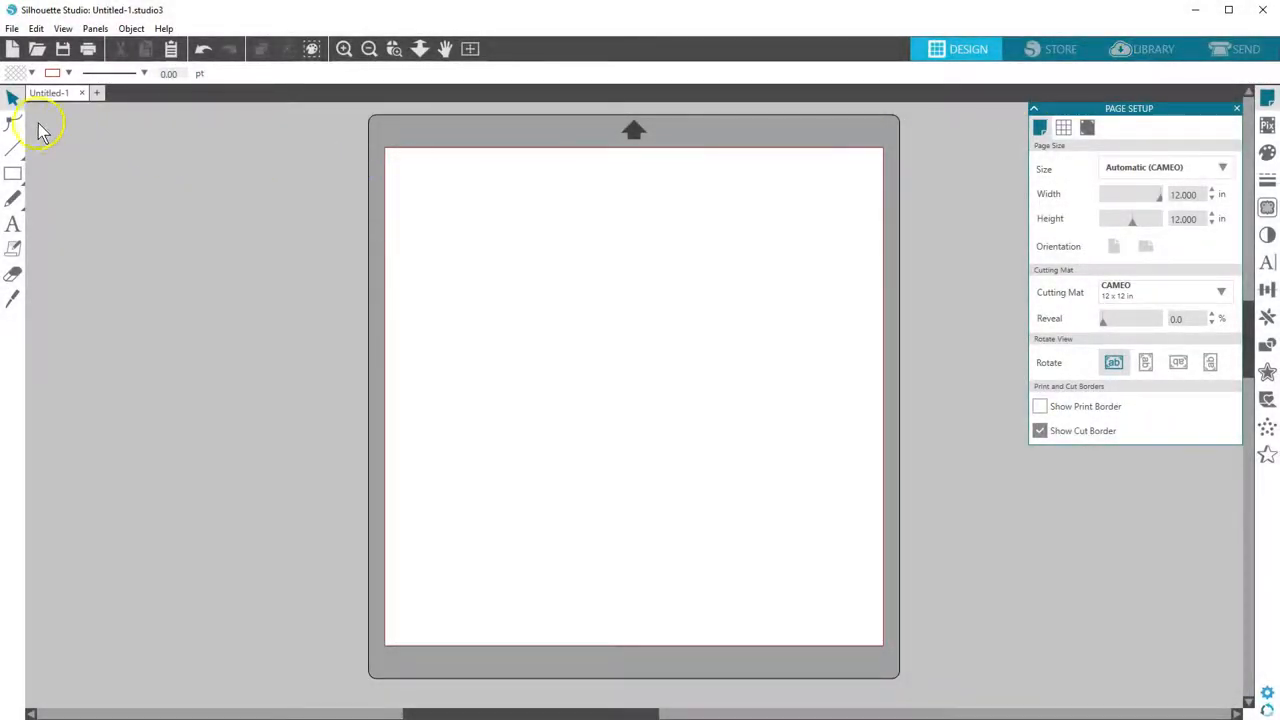
pyautogui.moveTo(38, 238)
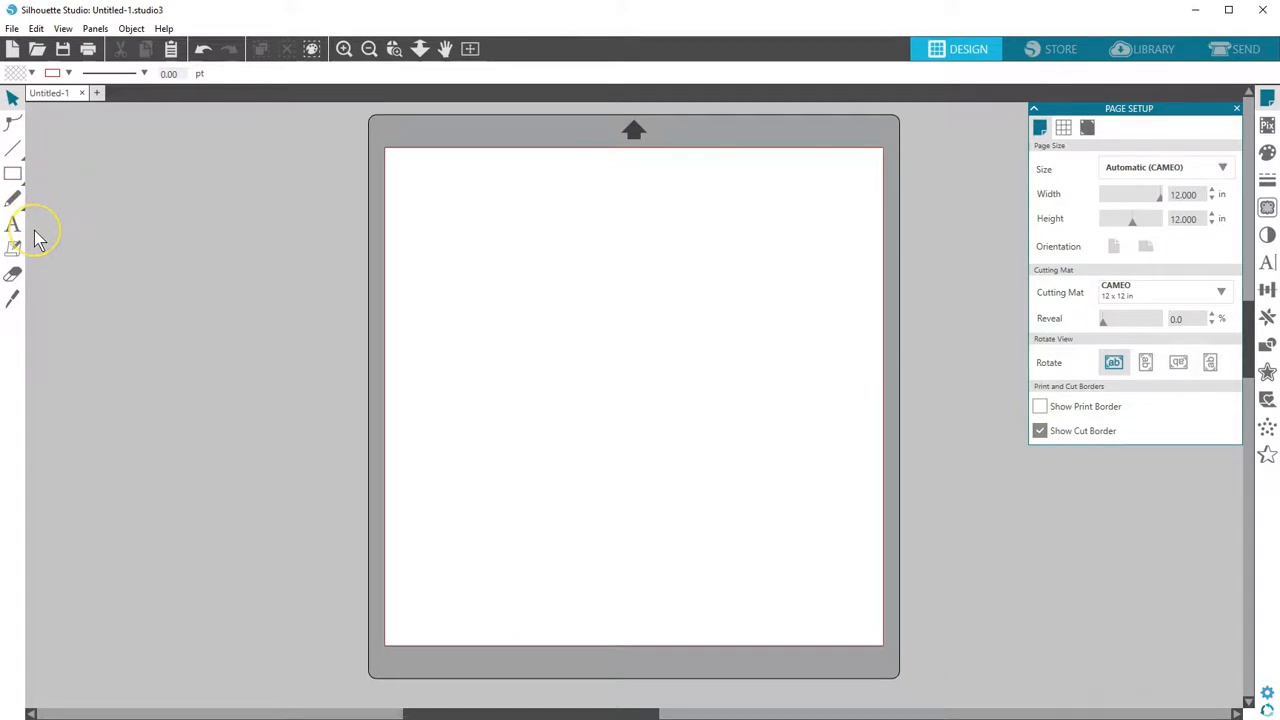
pyautogui.moveTo(38, 238)
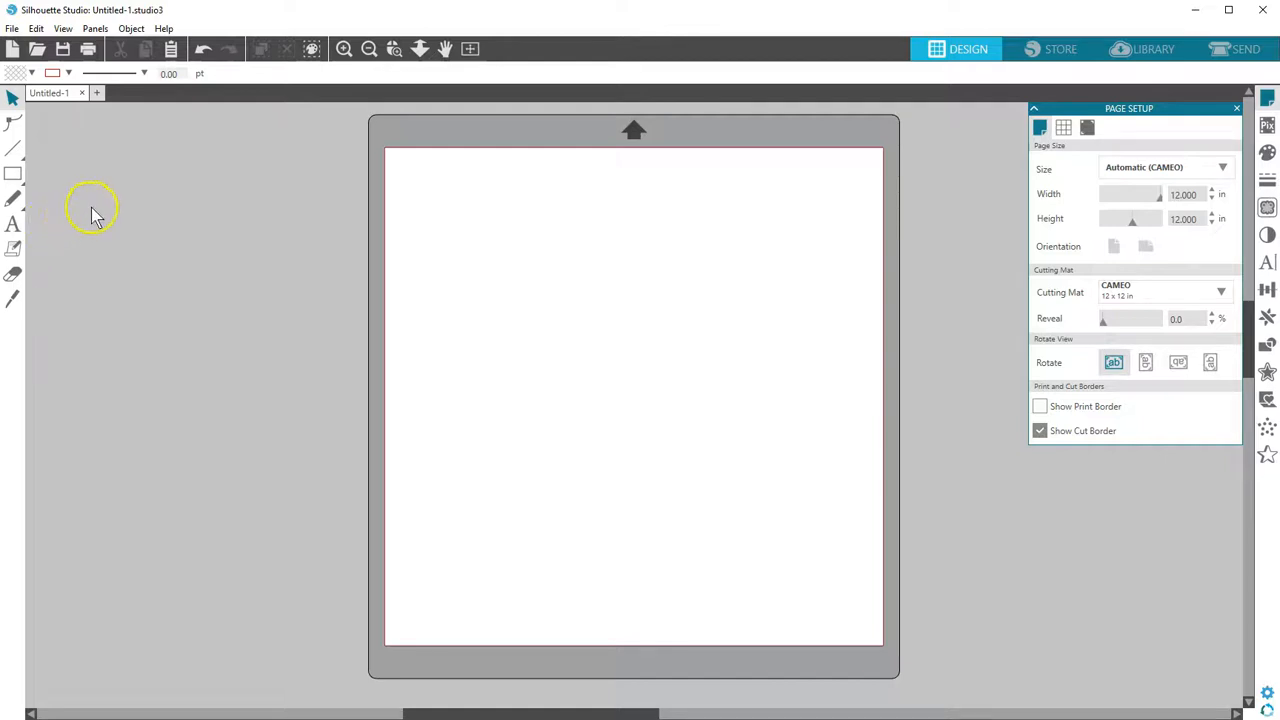
pyautogui.moveTo(740, 96)
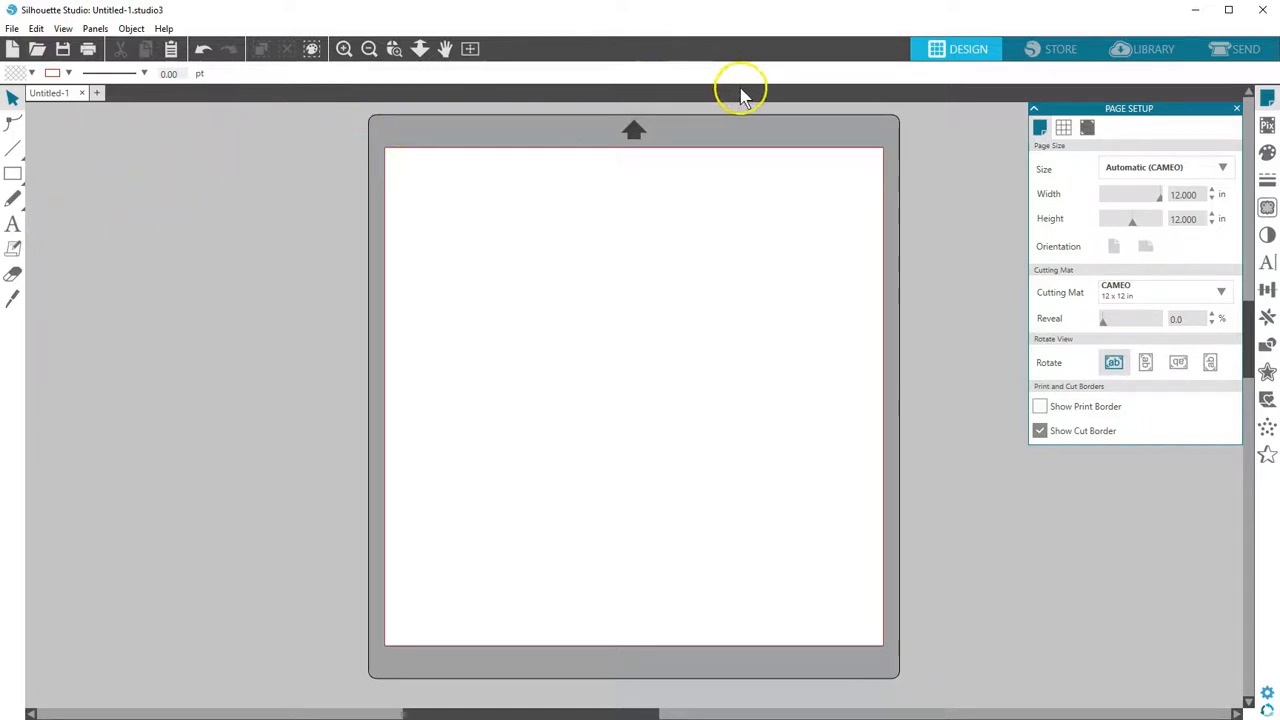
pyautogui.moveTo(1172, 64)
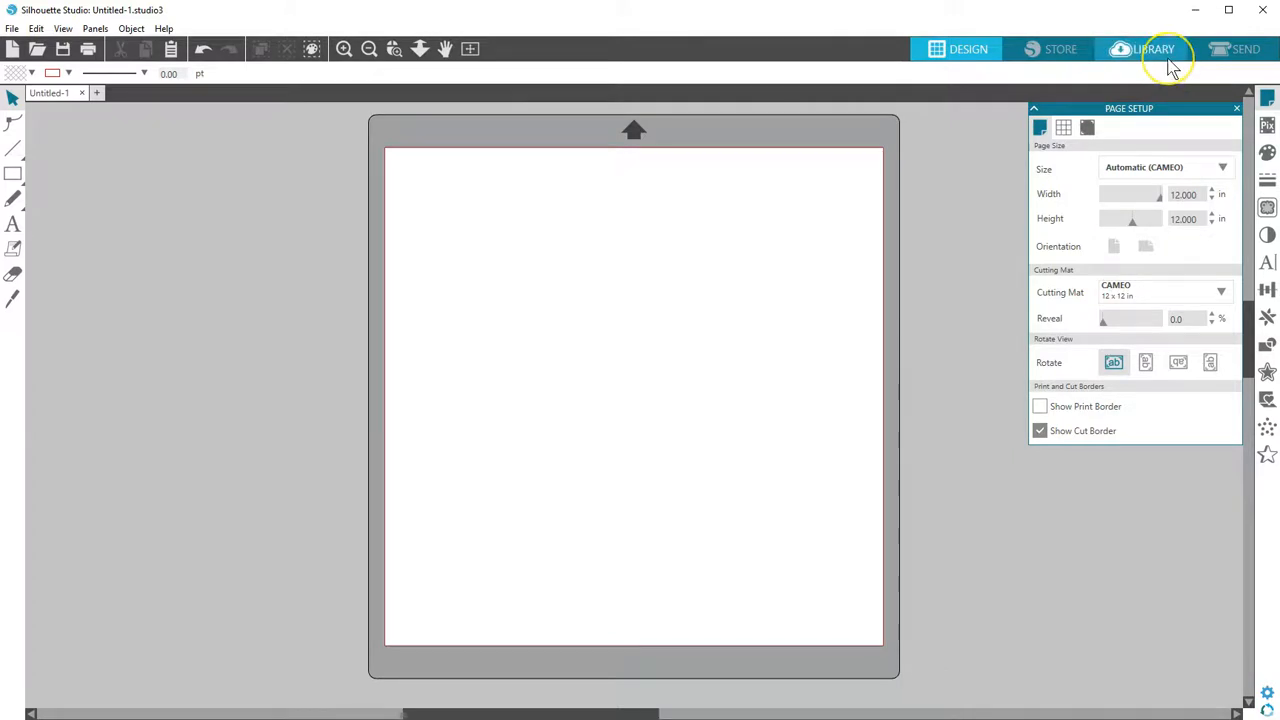
pyautogui.moveTo(1170, 64)
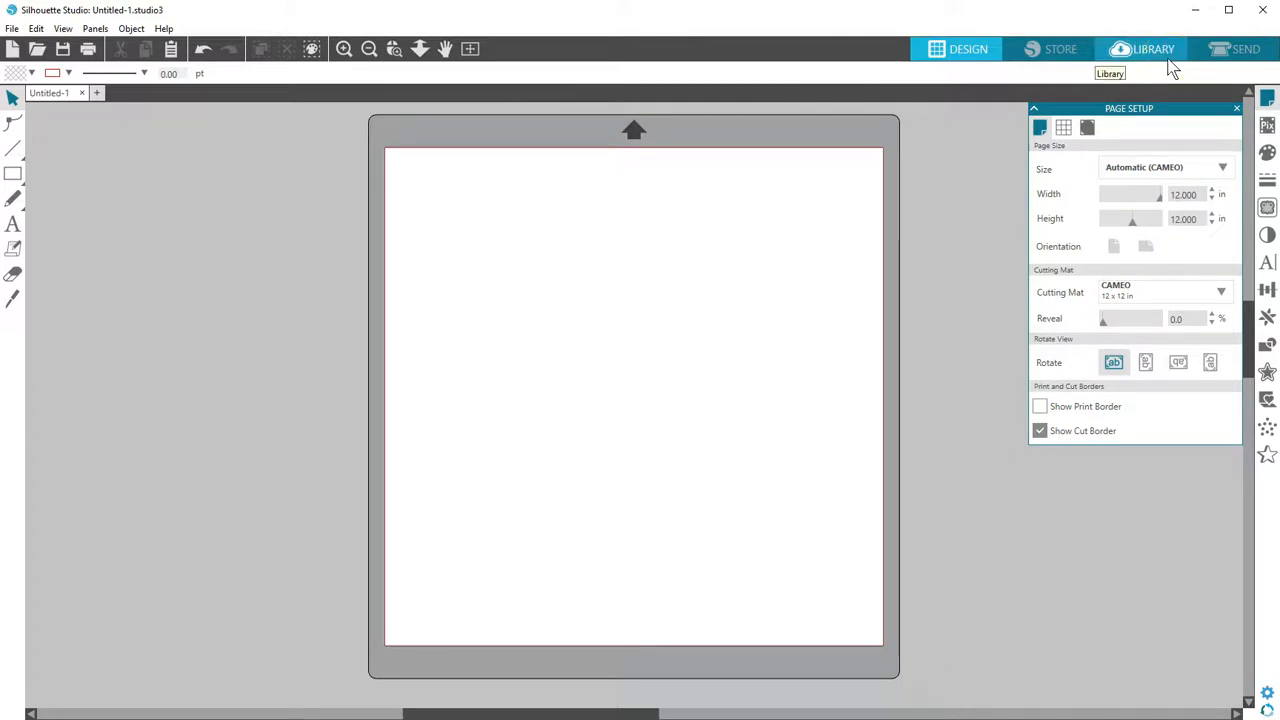
pyautogui.click(1148, 48)
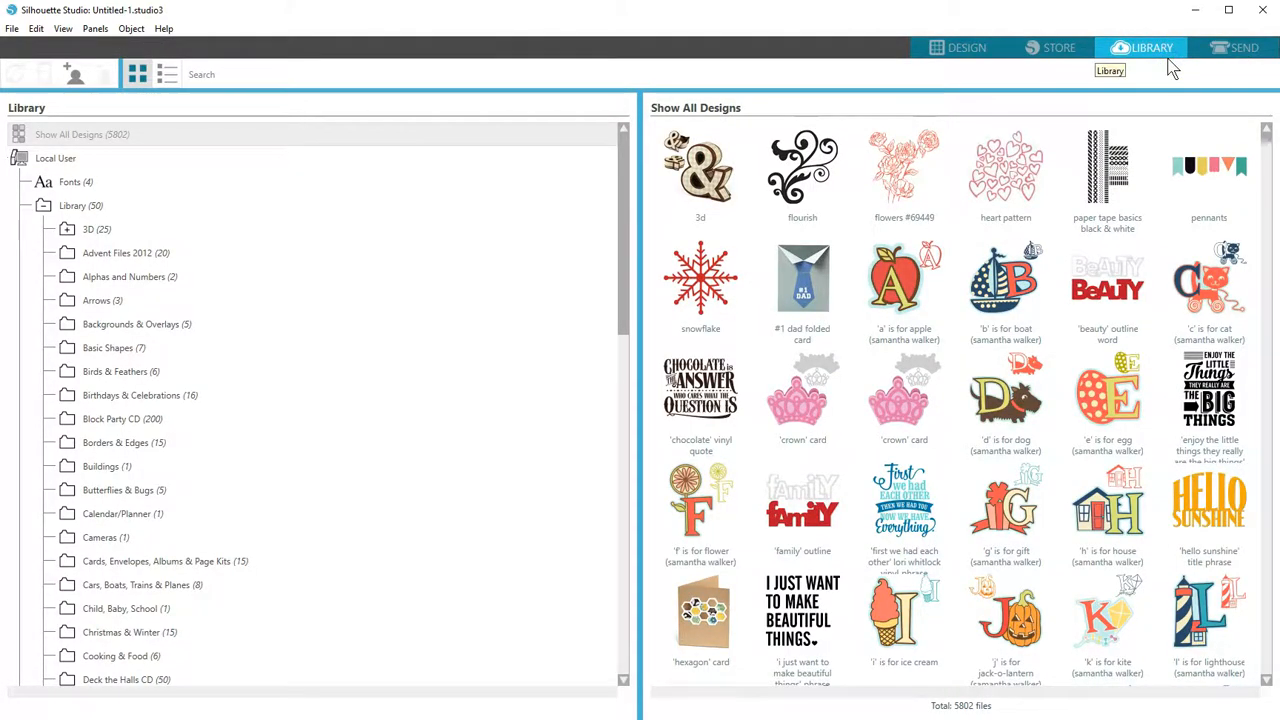
pyautogui.moveTo(758, 60)
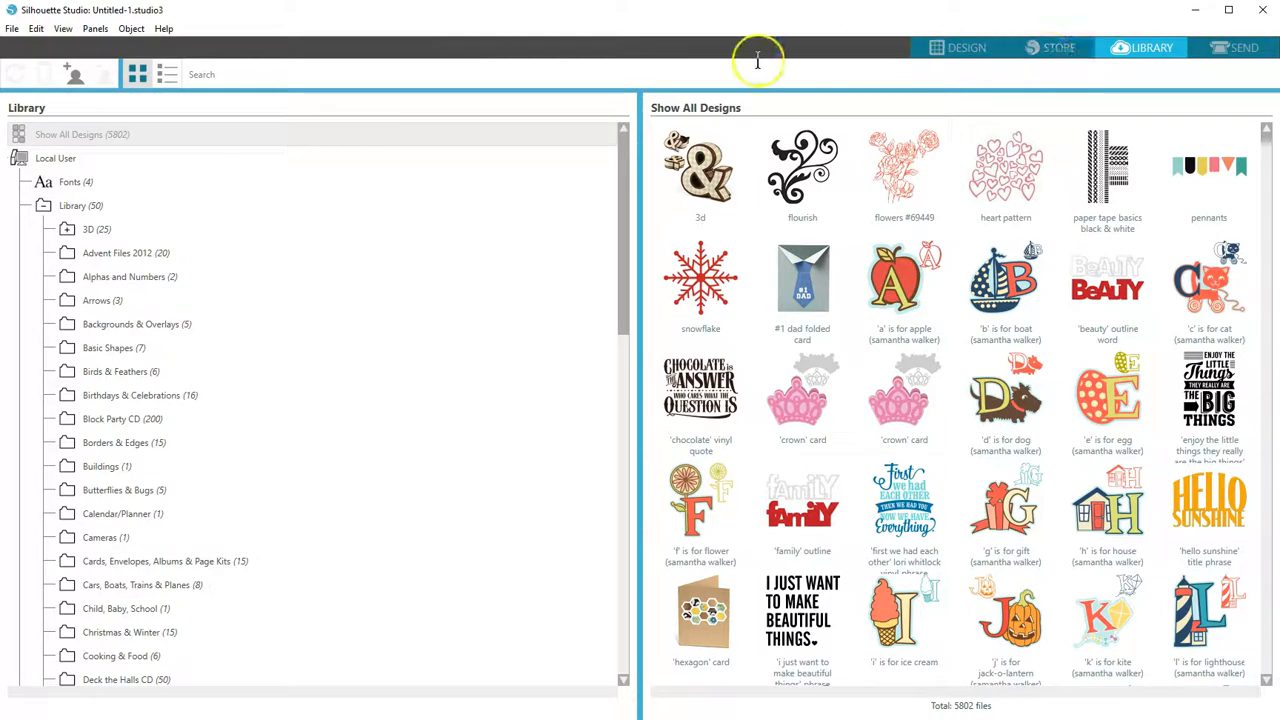
pyautogui.click(340, 74)
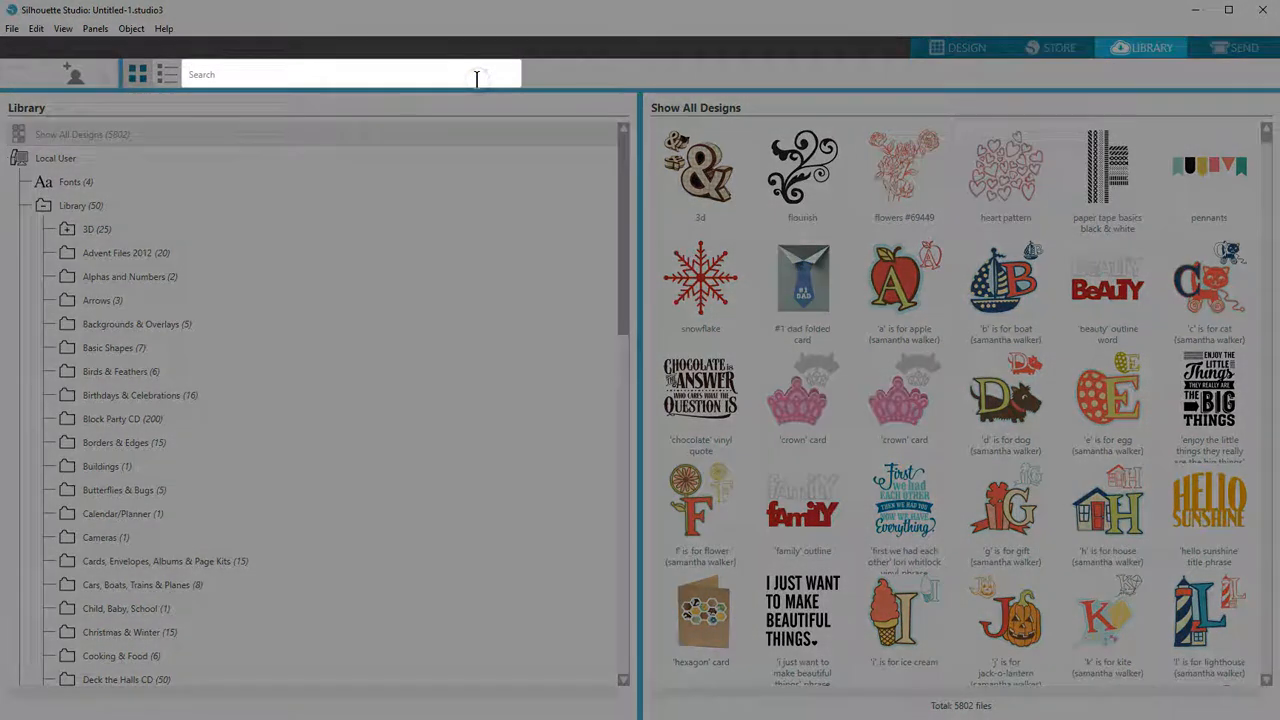
pyautogui.write('autumn leaf')
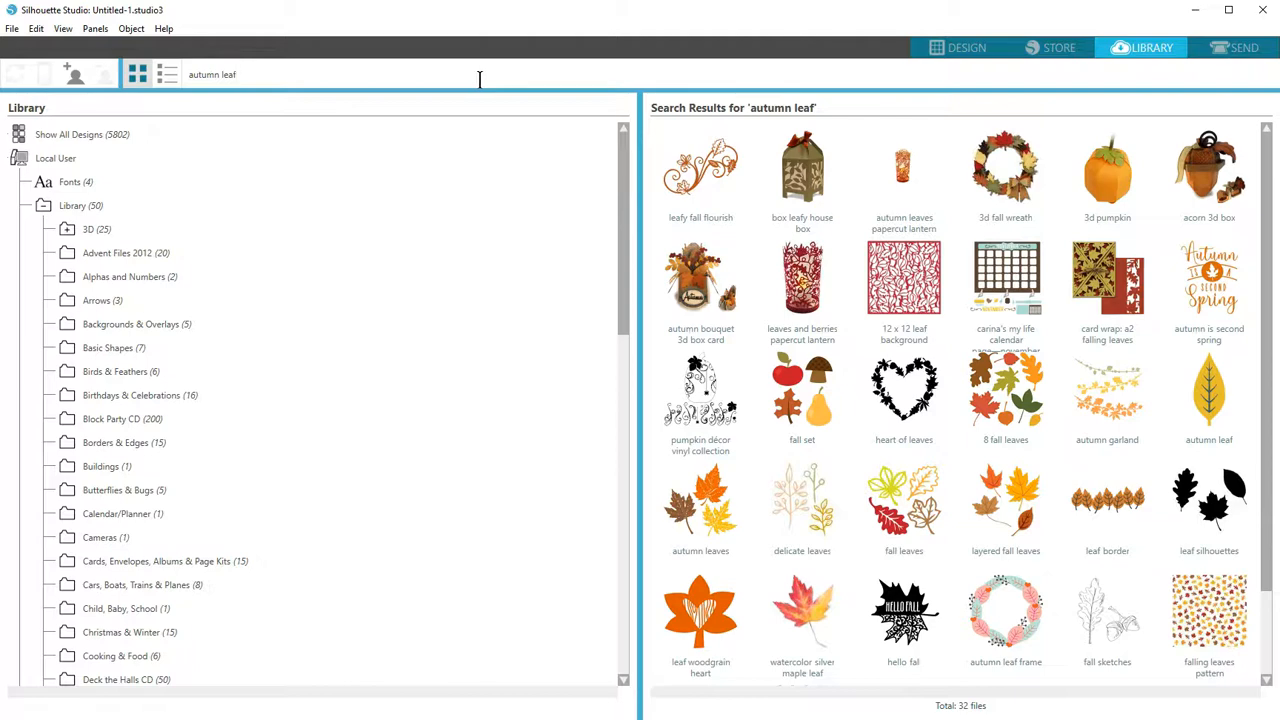
pyautogui.click(1208, 408)
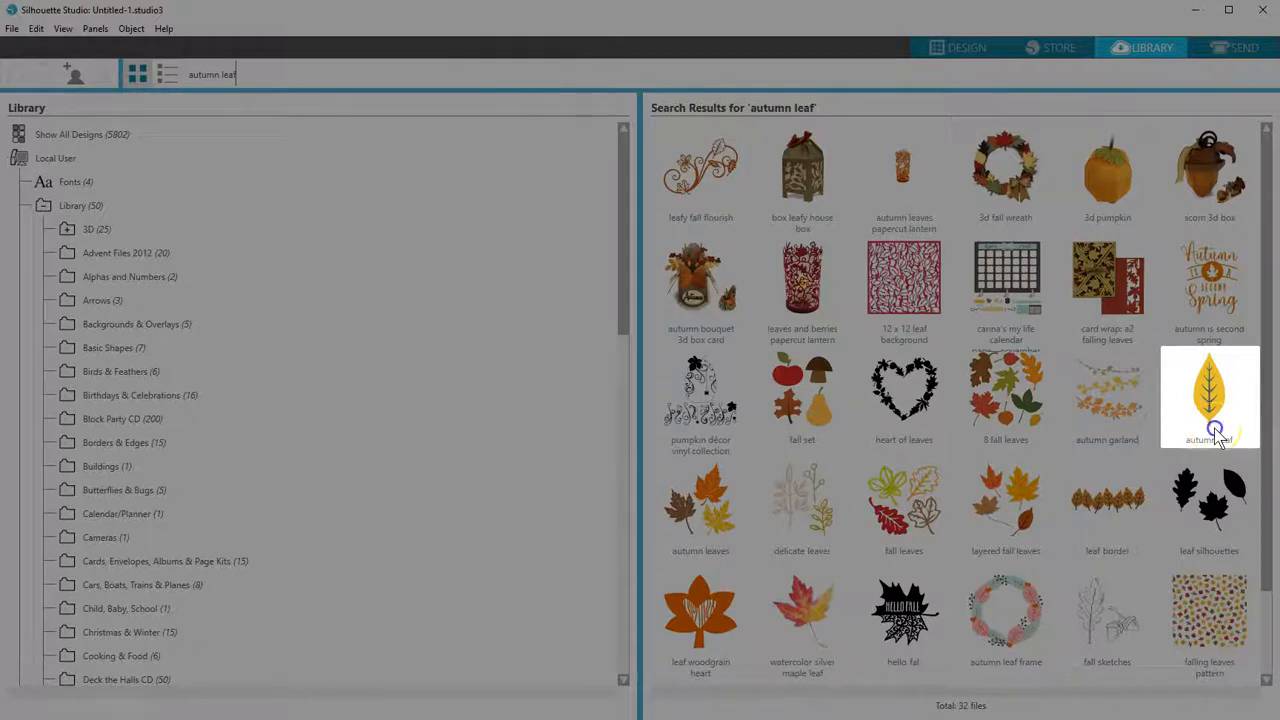
# Step: Place the autumn leaf design on the page and select the rightmost of the four leaves
pyautogui.doubleClick(1210, 396)
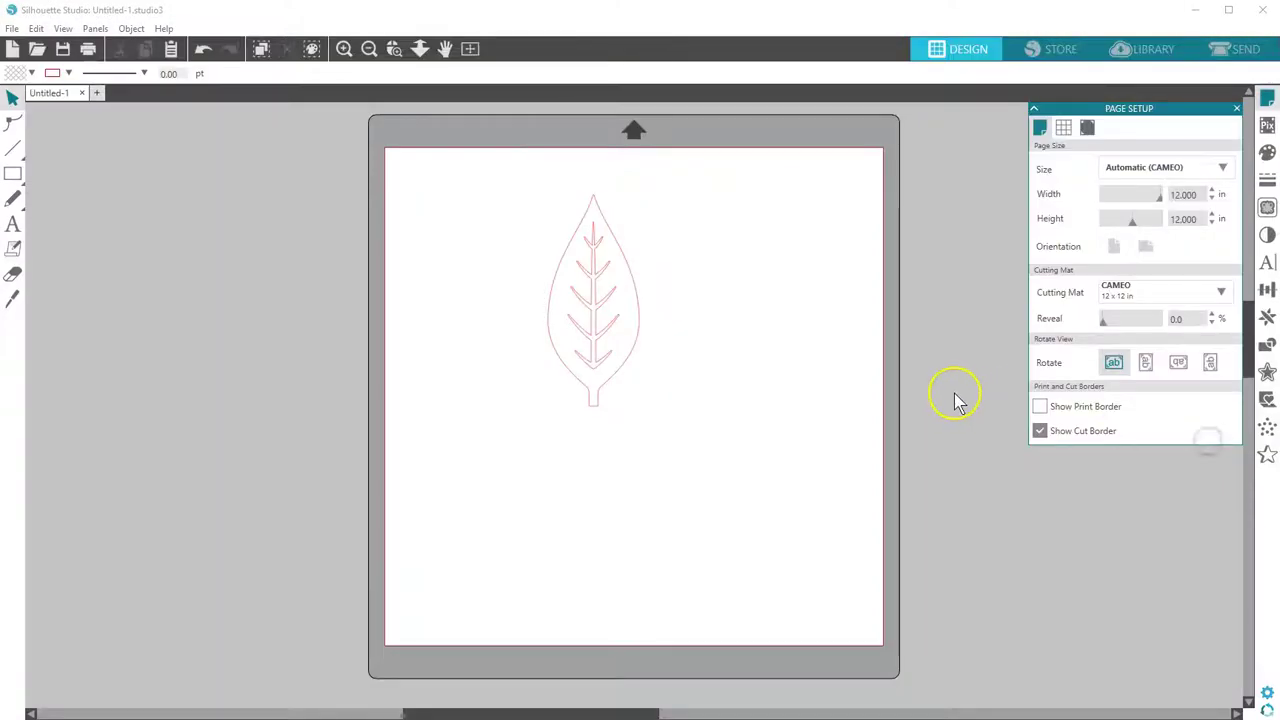
pyautogui.moveTo(636, 318)
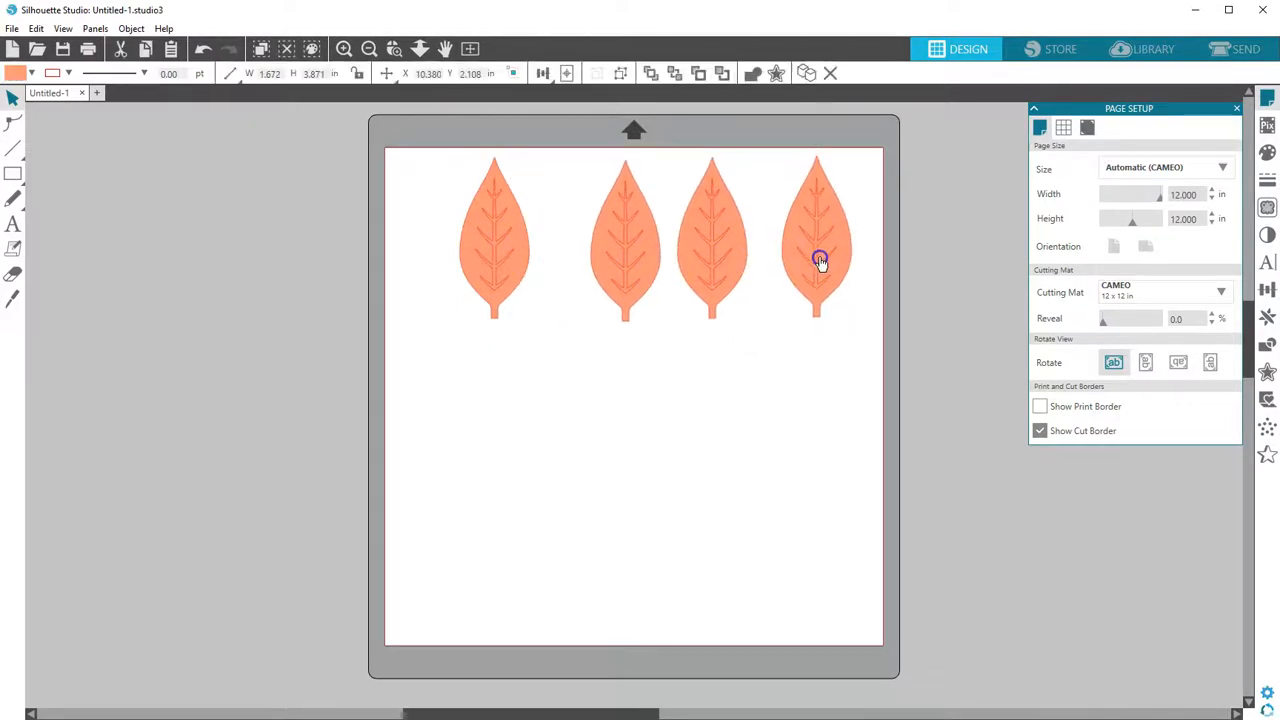
pyautogui.click(204, 50)
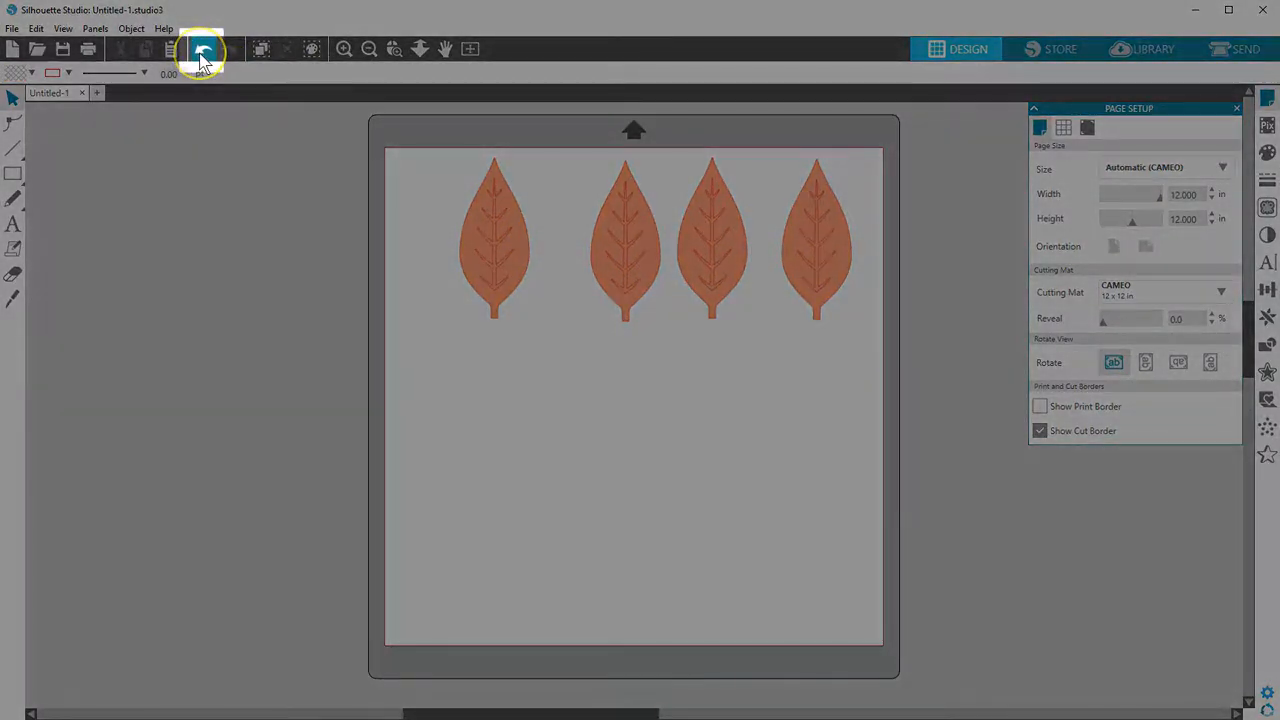
pyautogui.click(204, 48)
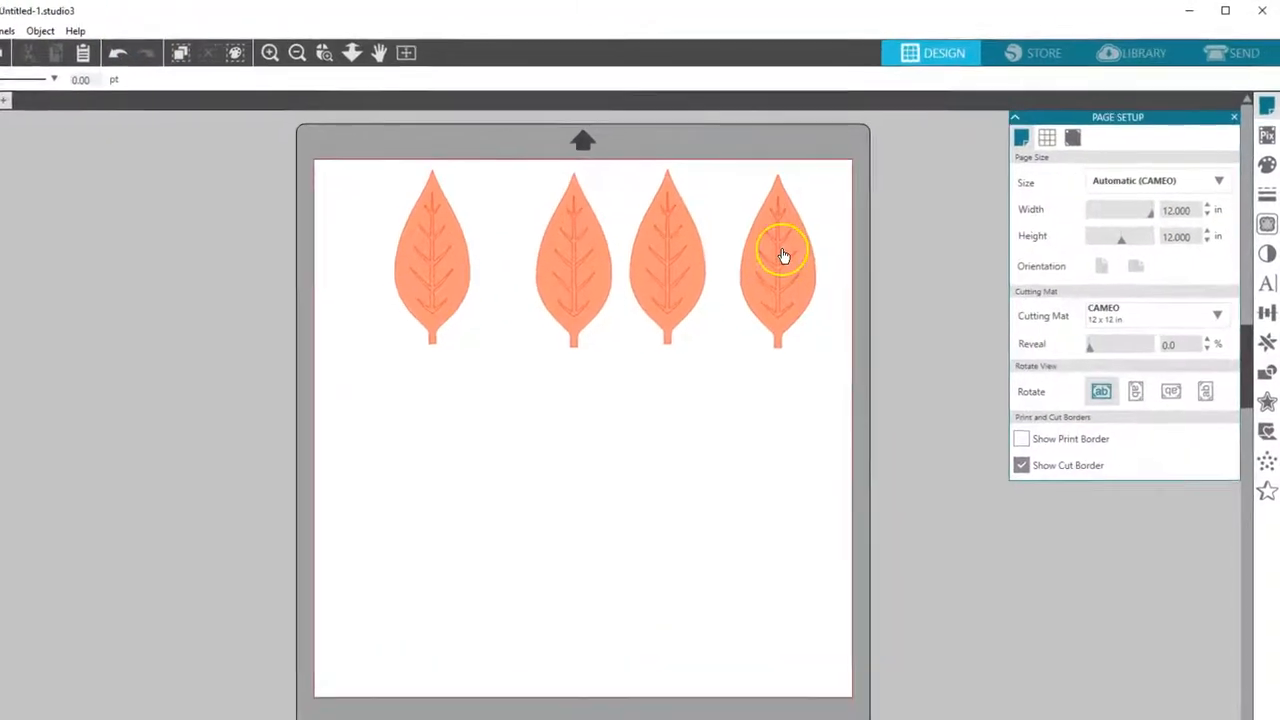
pyautogui.click(778, 256)
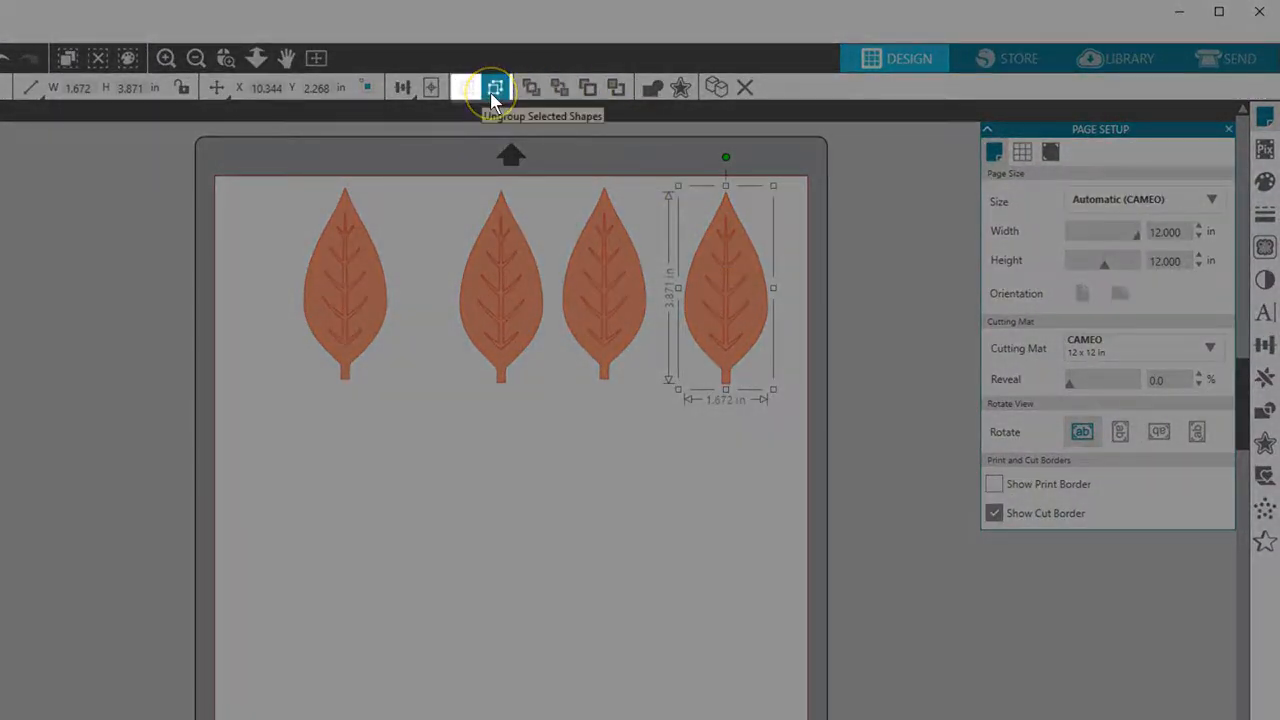
# Step: Ungroup the rightmost leaf and move its veins off the page to the right
pyautogui.click(492, 88)
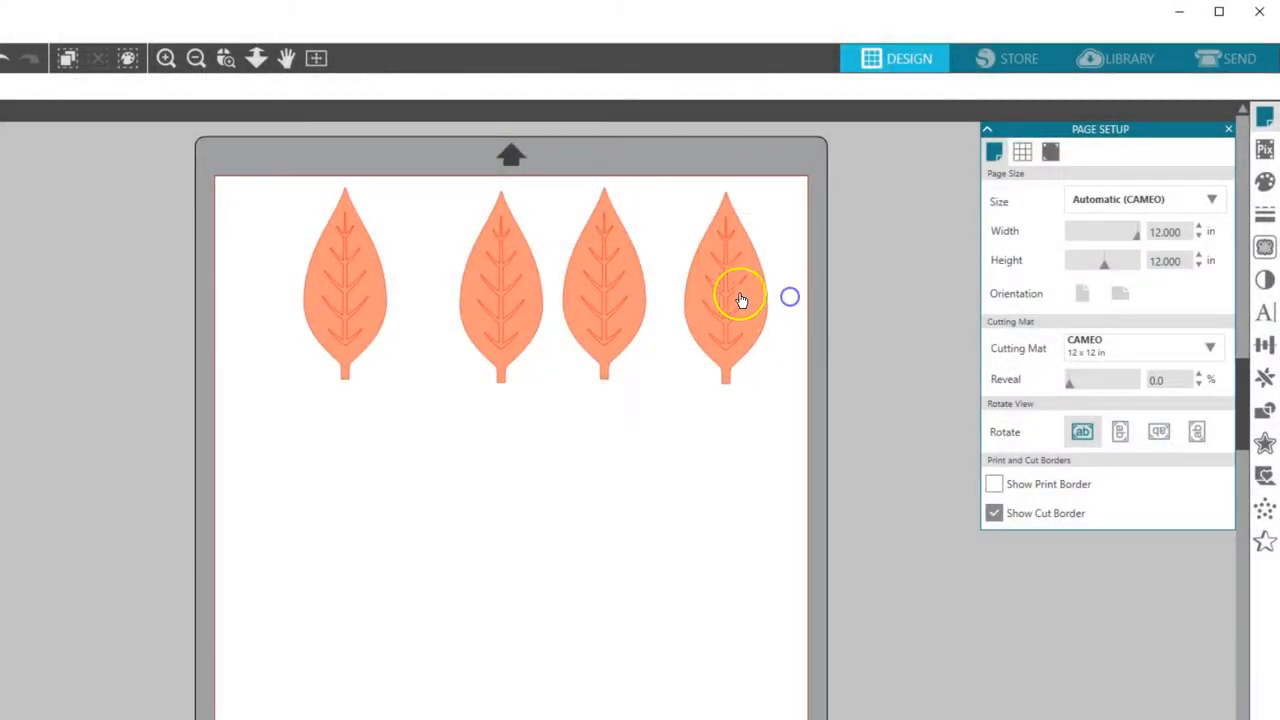
pyautogui.moveTo(726, 290); pyautogui.dragTo(876, 290)
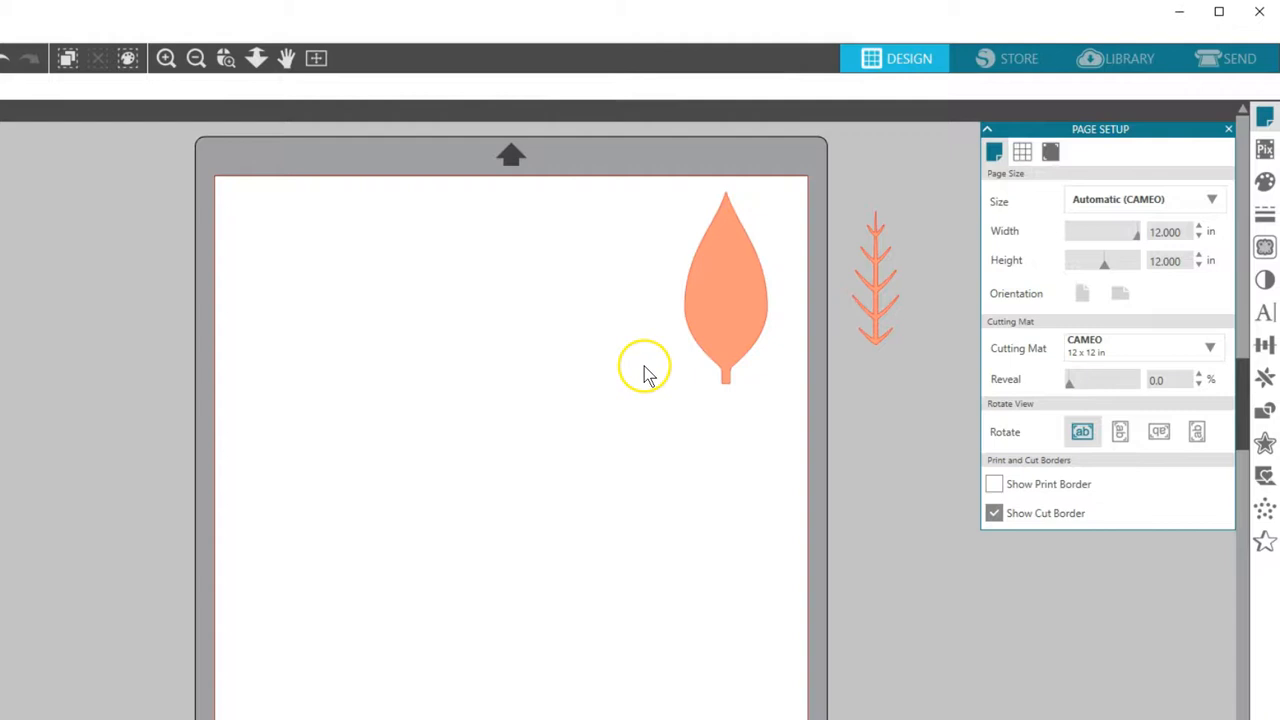
pyautogui.moveTo(886, 400)
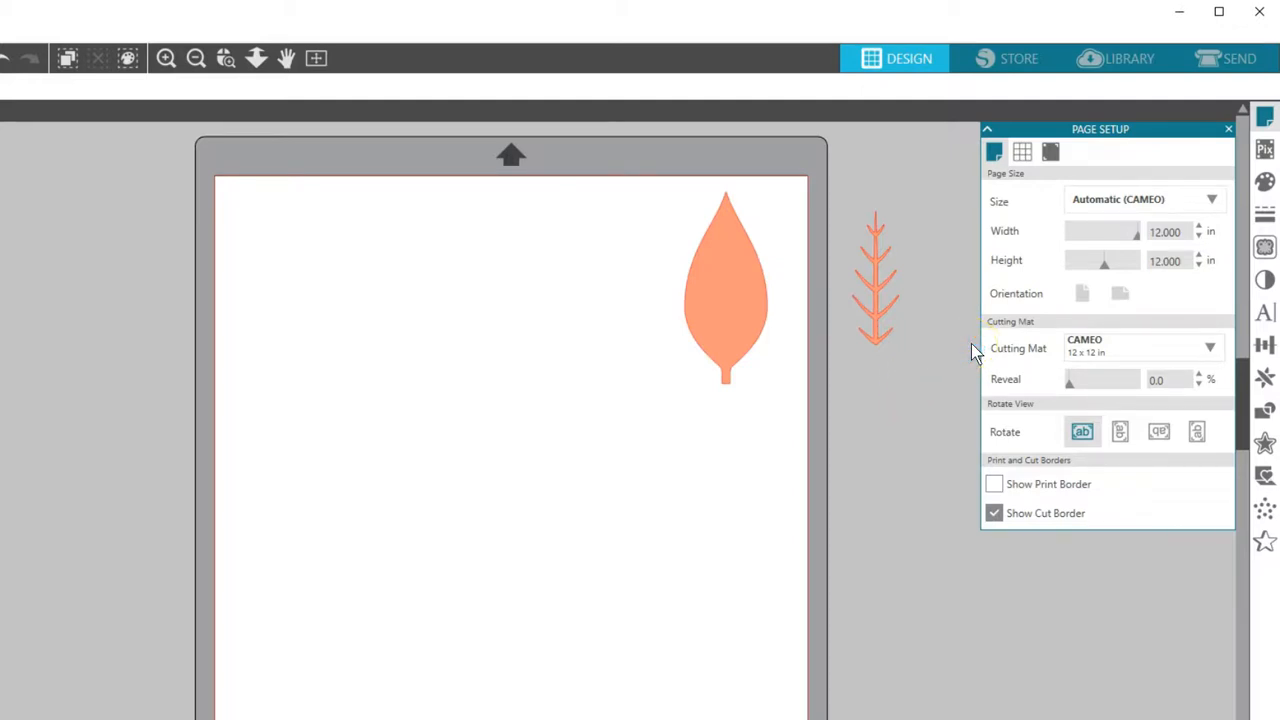
pyautogui.moveTo(1172, 116)
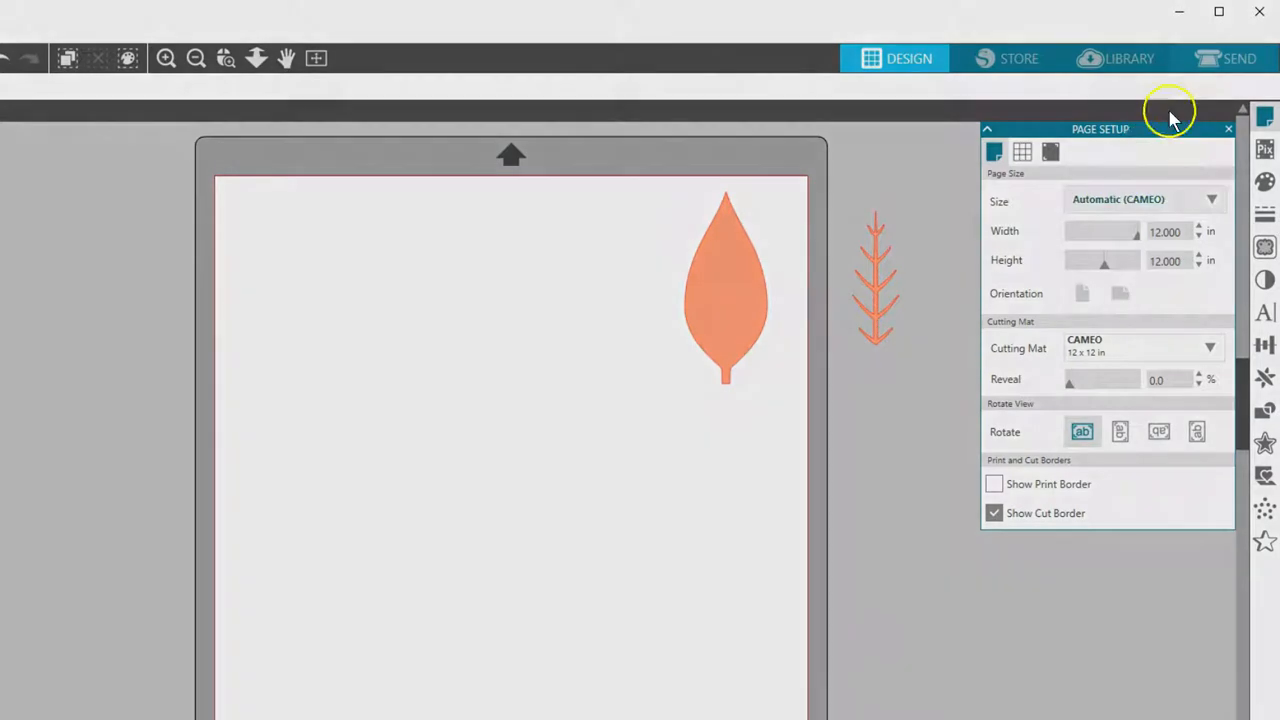
# Step: In the Send panel, mark the plain leaf for Cut and select the vein shapes
pyautogui.click(1244, 56)
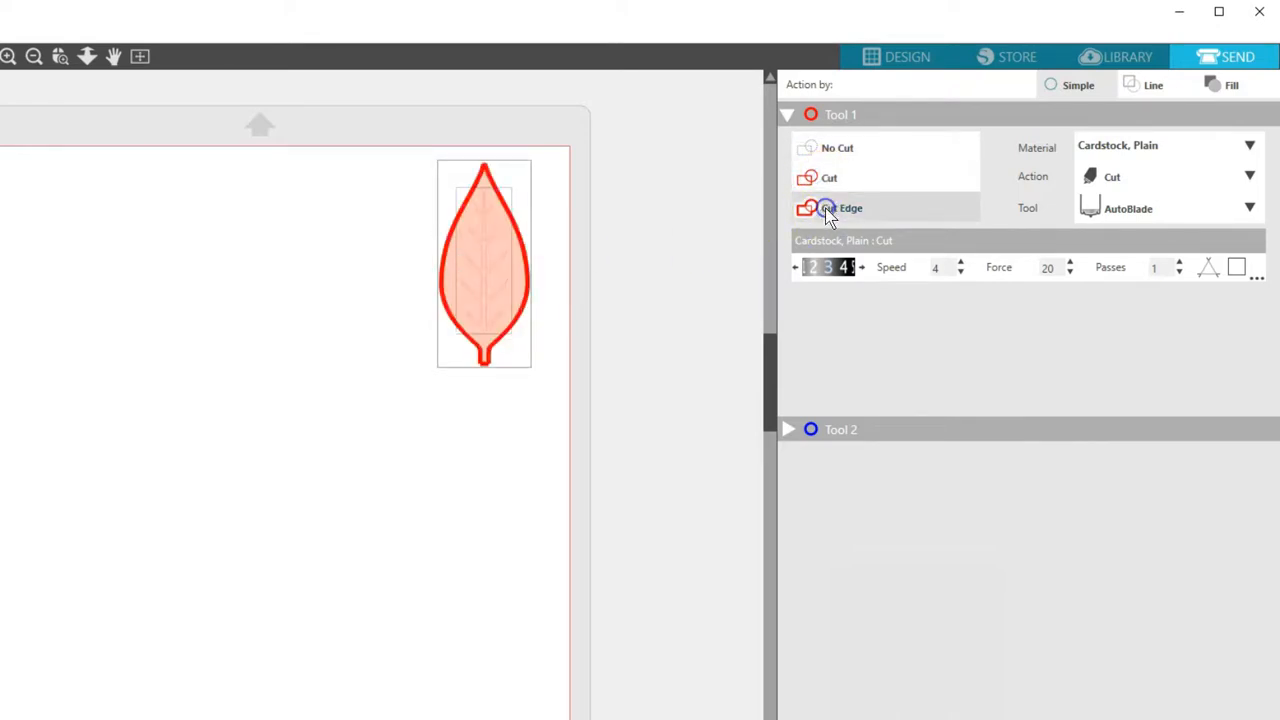
pyautogui.click(828, 176)
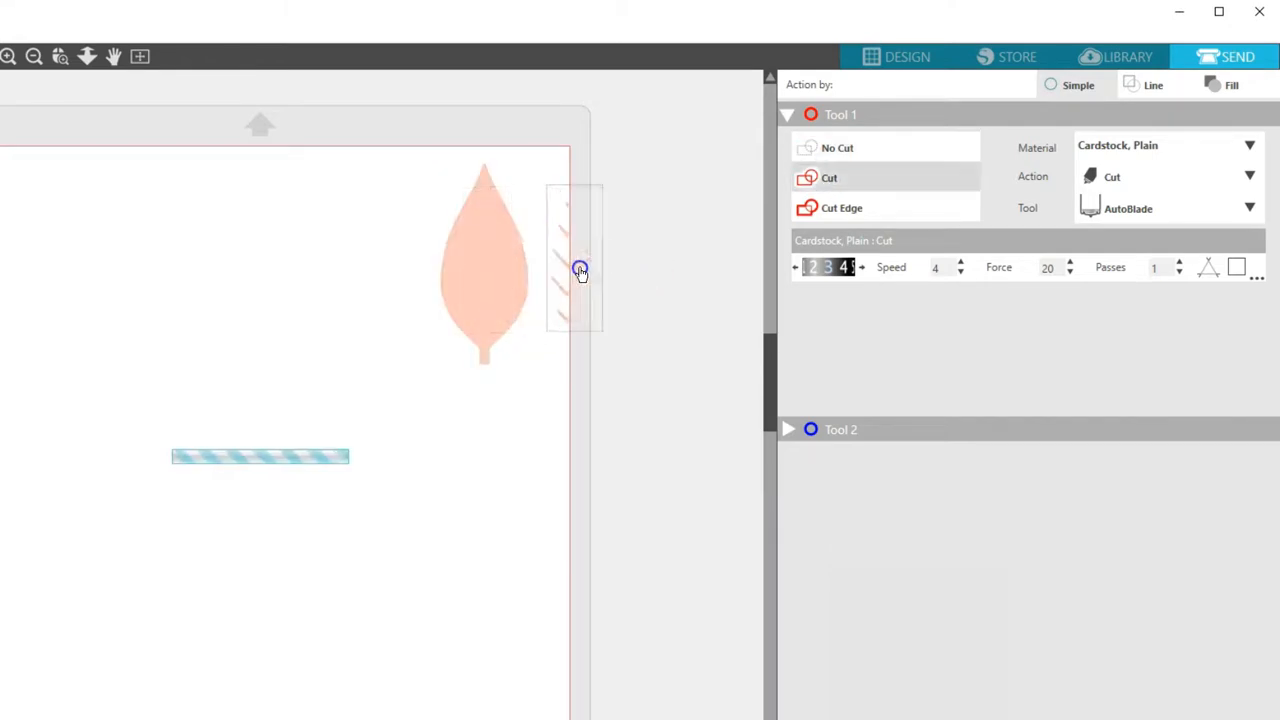
pyautogui.click(836, 148)
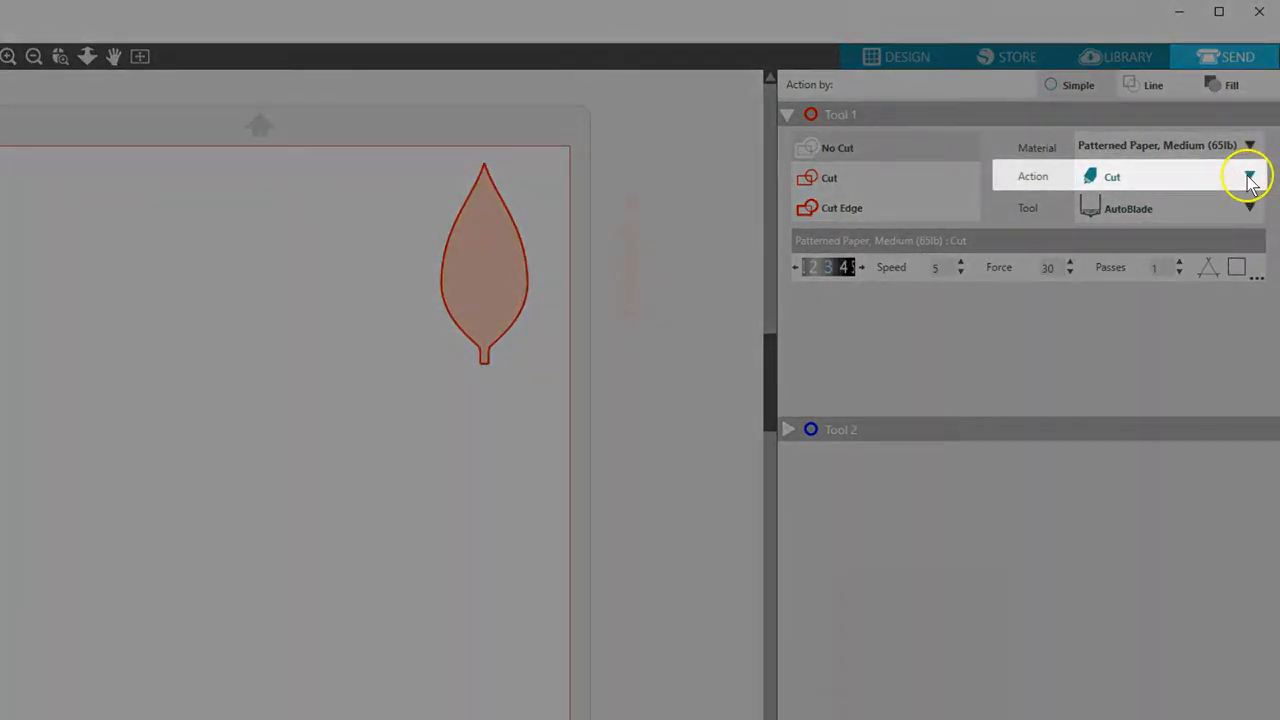
# Step: Keep the Cut action and the AutoBlade tool for the leaf's cut settings
pyautogui.click(1252, 176)
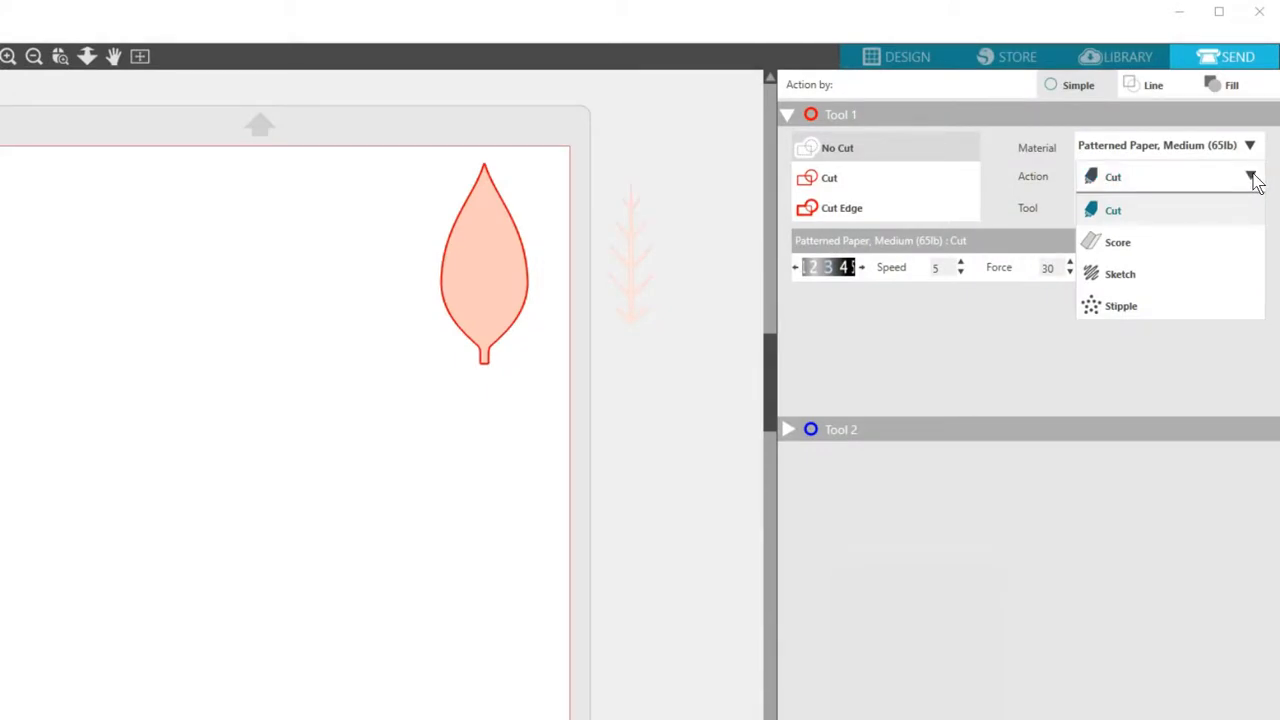
pyautogui.click(1102, 210)
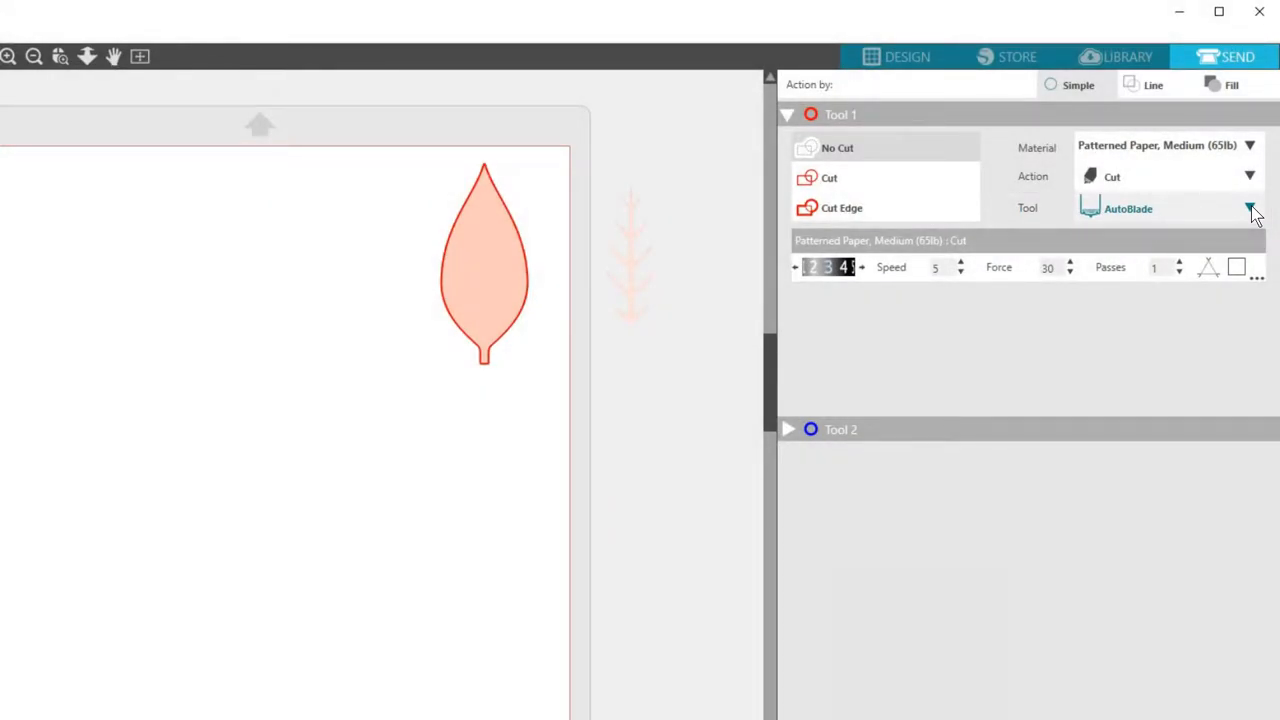
pyautogui.click(1252, 208)
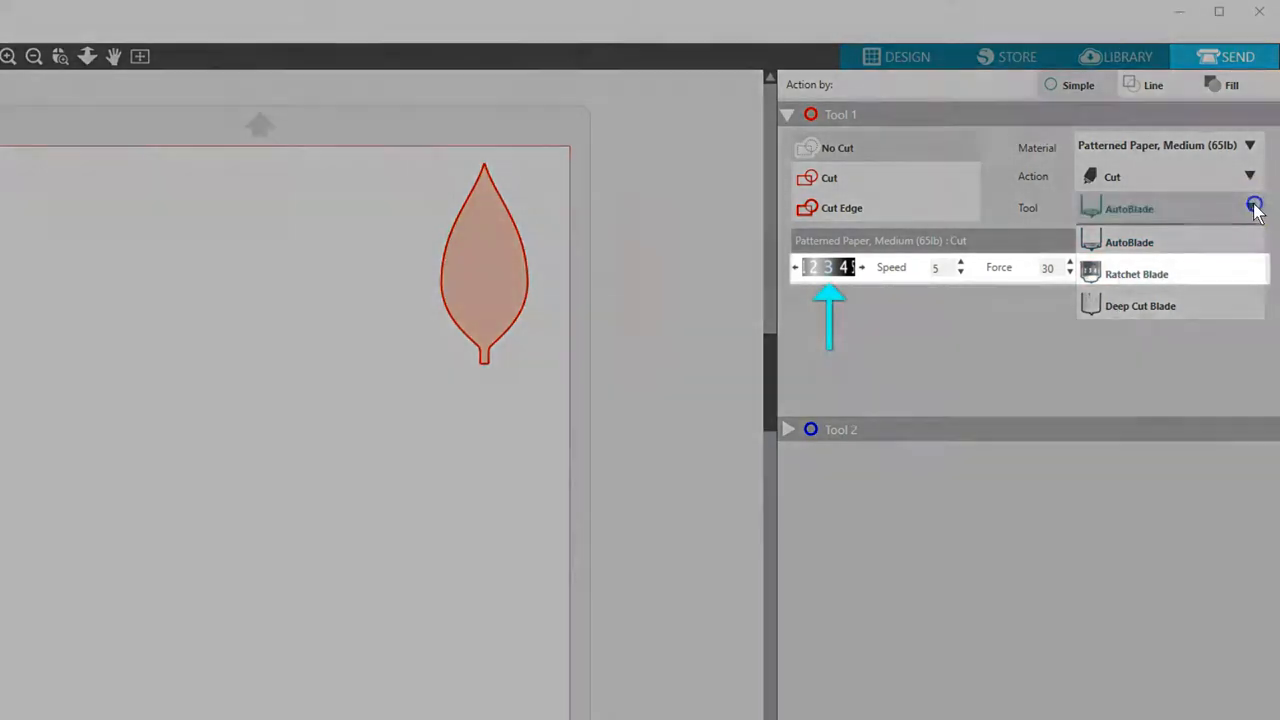
pyautogui.click(1160, 240)
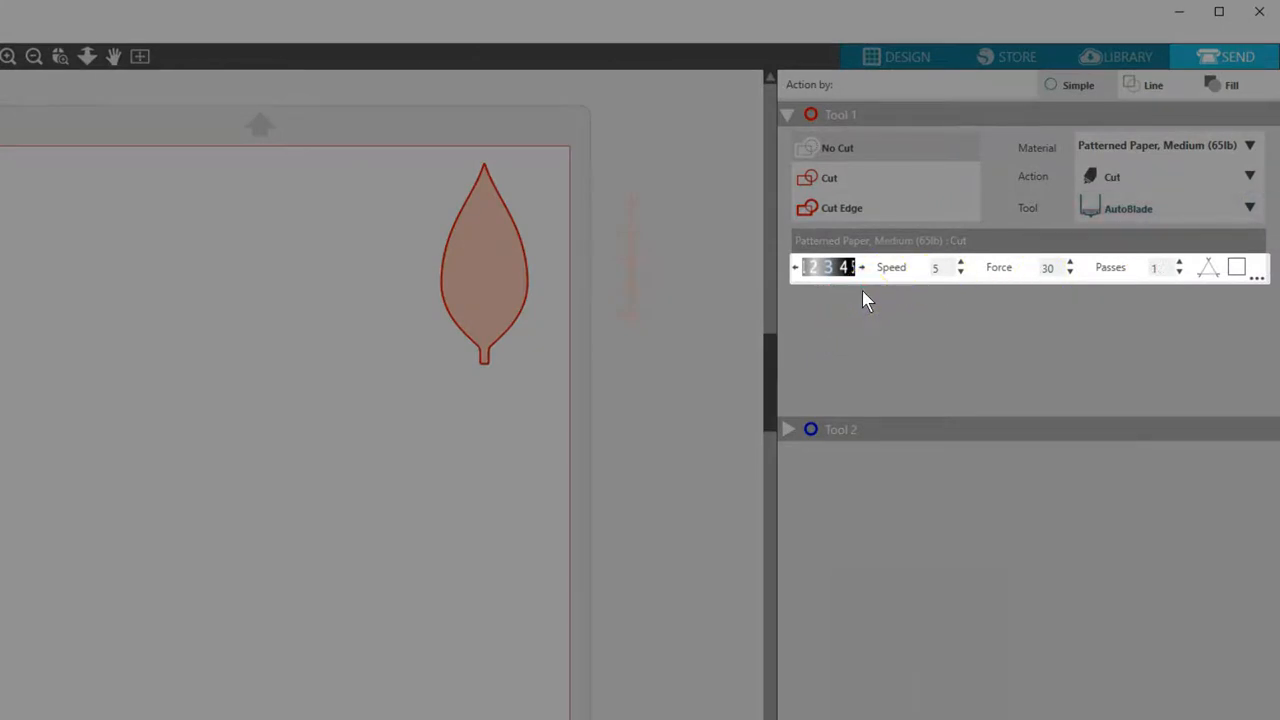
pyautogui.moveTo(1000, 288)
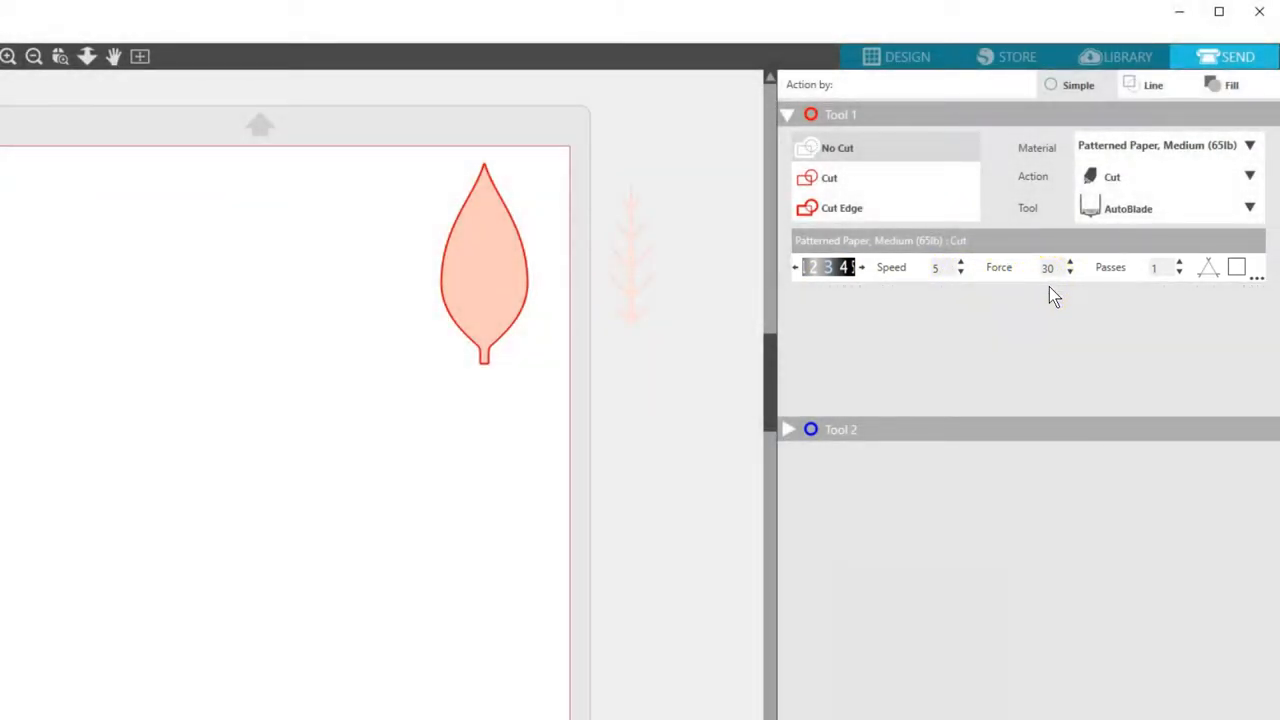
pyautogui.moveTo(1056, 308)
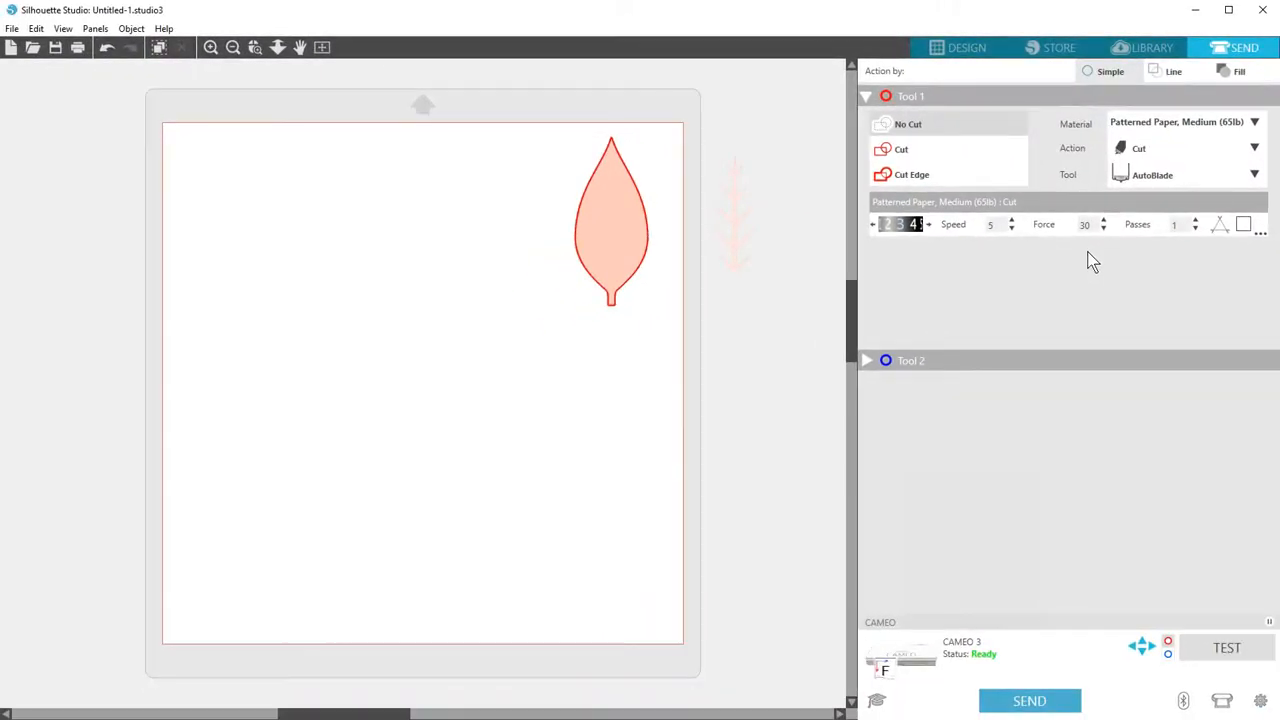
pyautogui.moveTo(1104, 278)
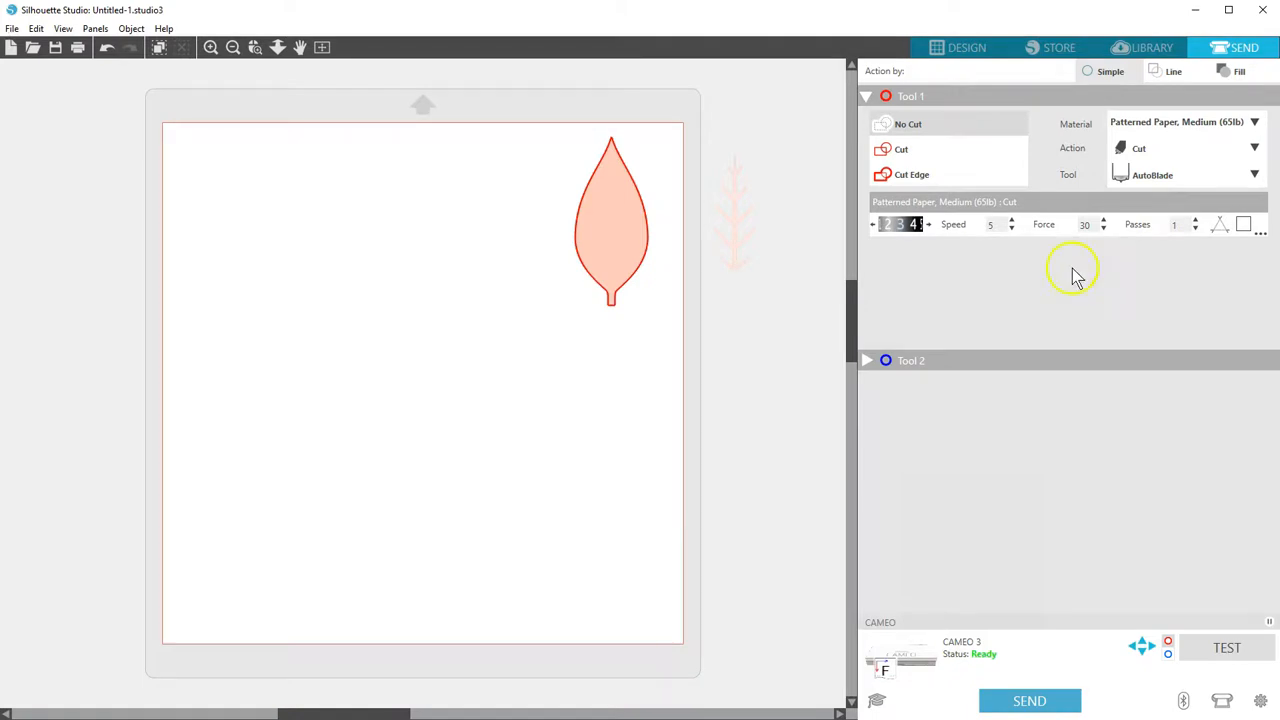
# Step: Send the leaf to the Cameo 3 for cutting and return to the design workspace
pyautogui.click(1028, 700)
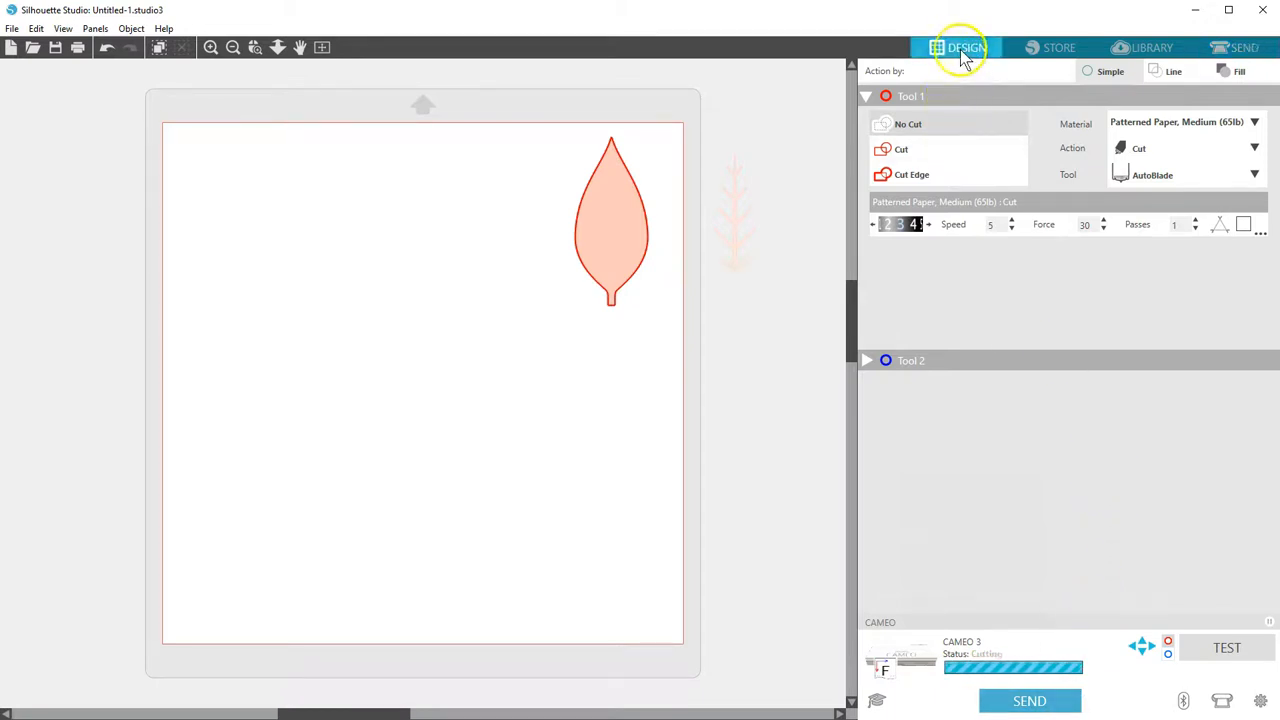
pyautogui.click(960, 48)
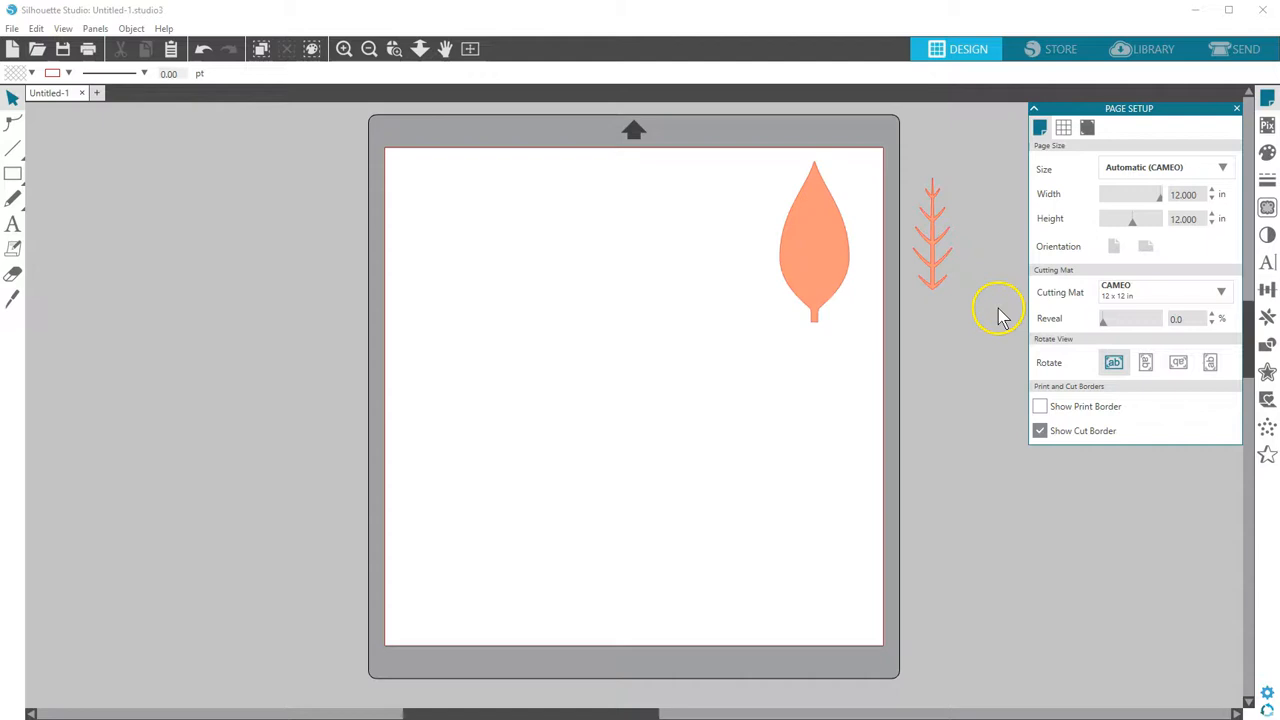